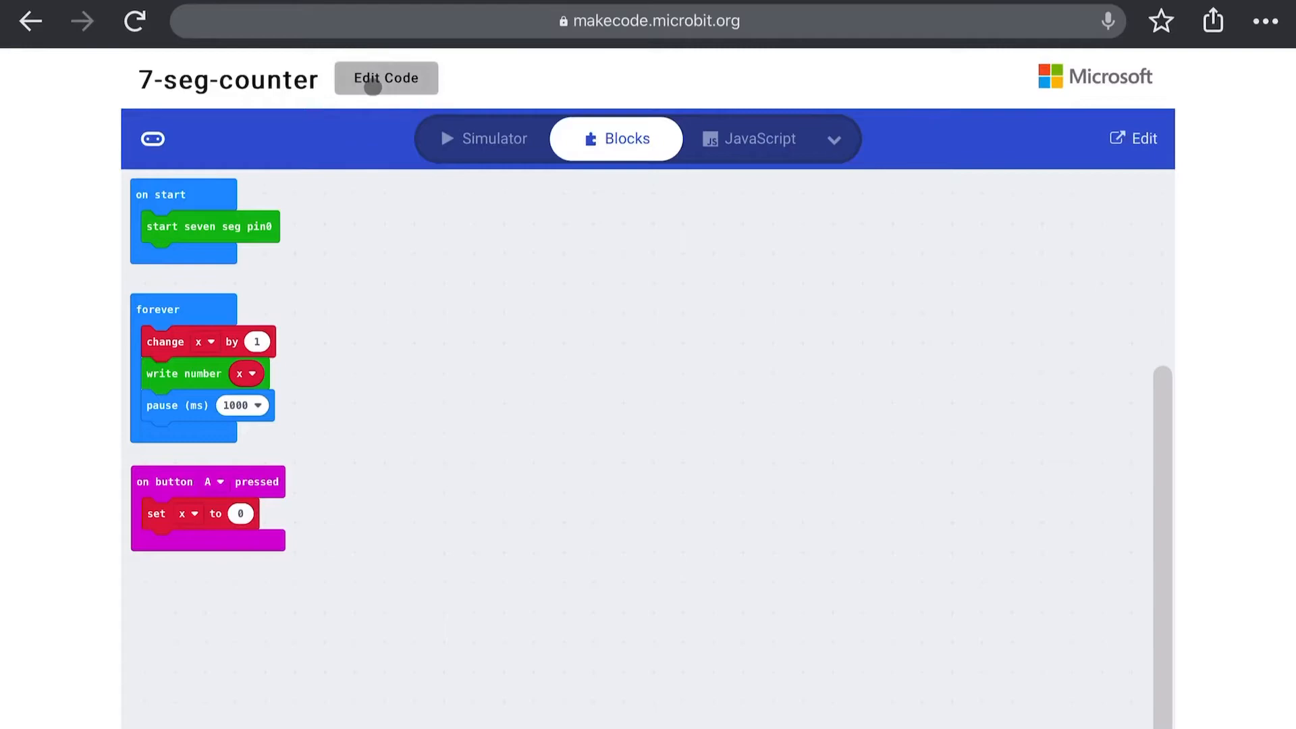
Step: Open the shared 7-seg-counter project for editing in the MakeCode editor
left_click(386, 78)
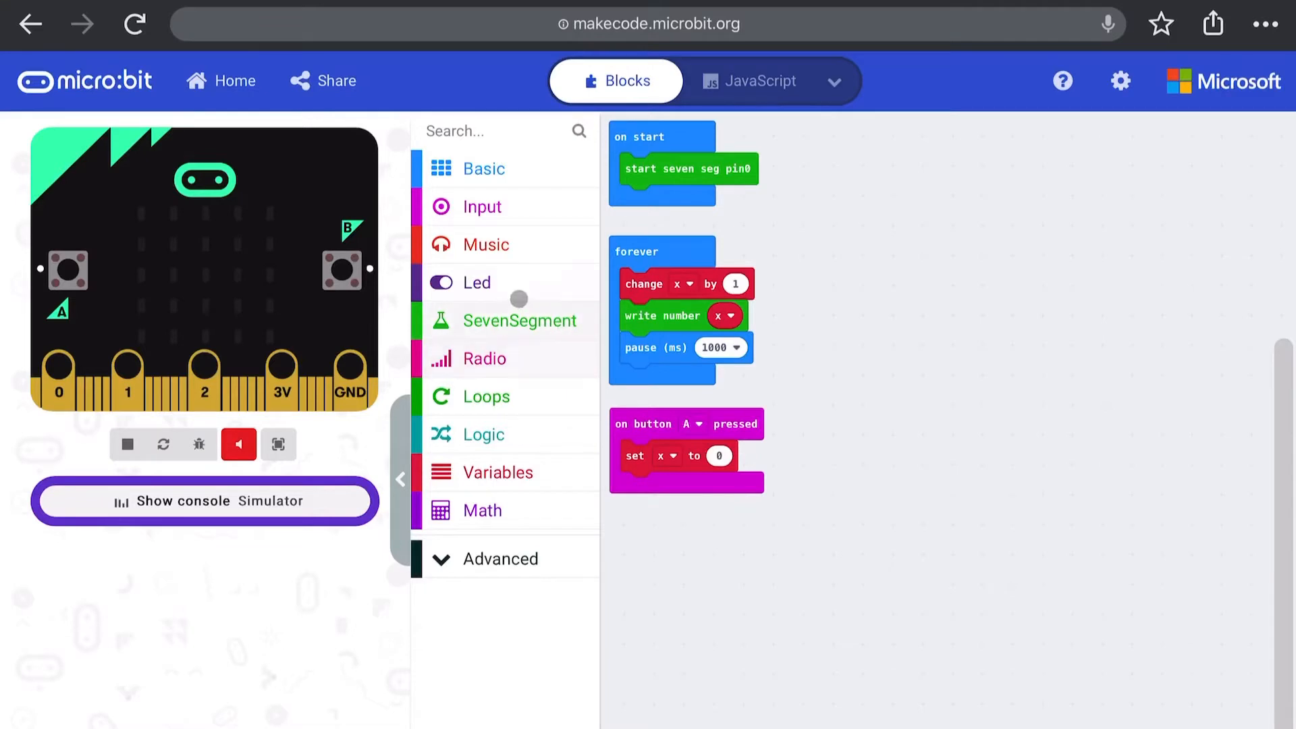
Step: Browse the SevenSegment drawer and delete the old blocks, leaving empty on start and forever
left_click(520, 321)
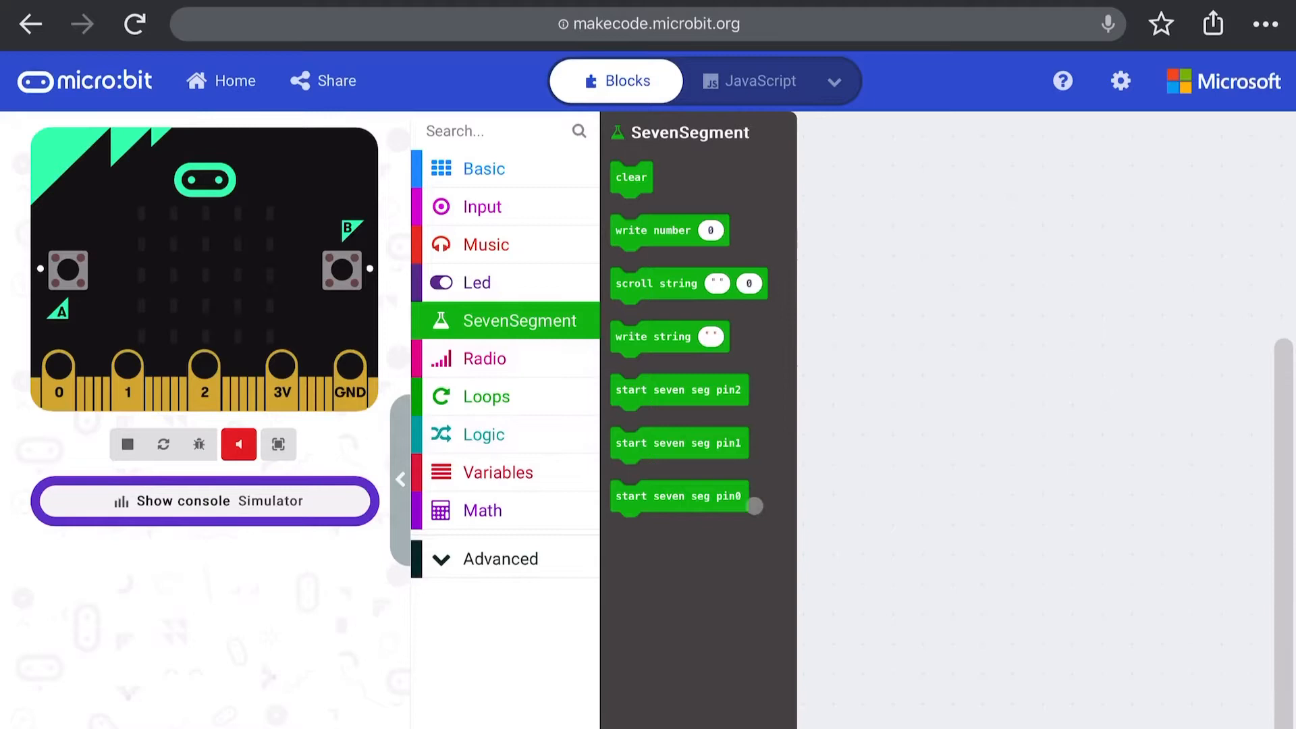
left_click(679, 494)
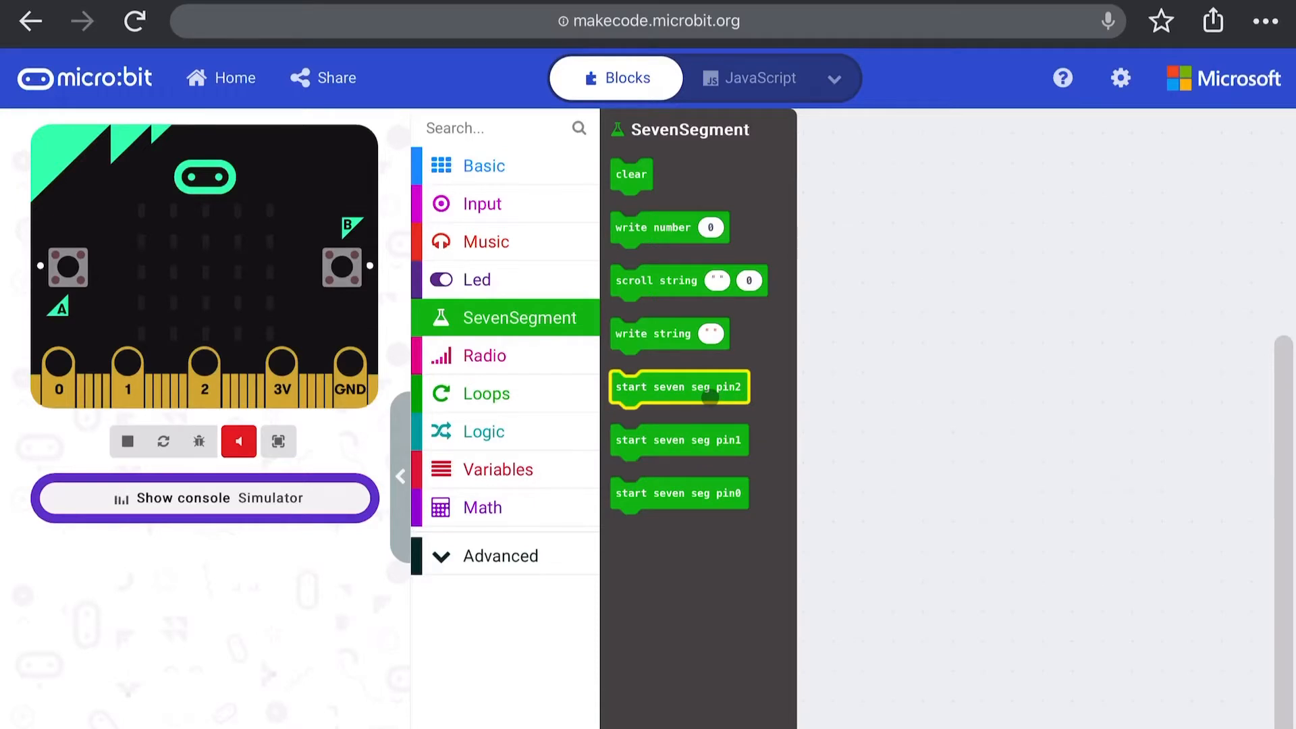
mouse_move(705, 395)
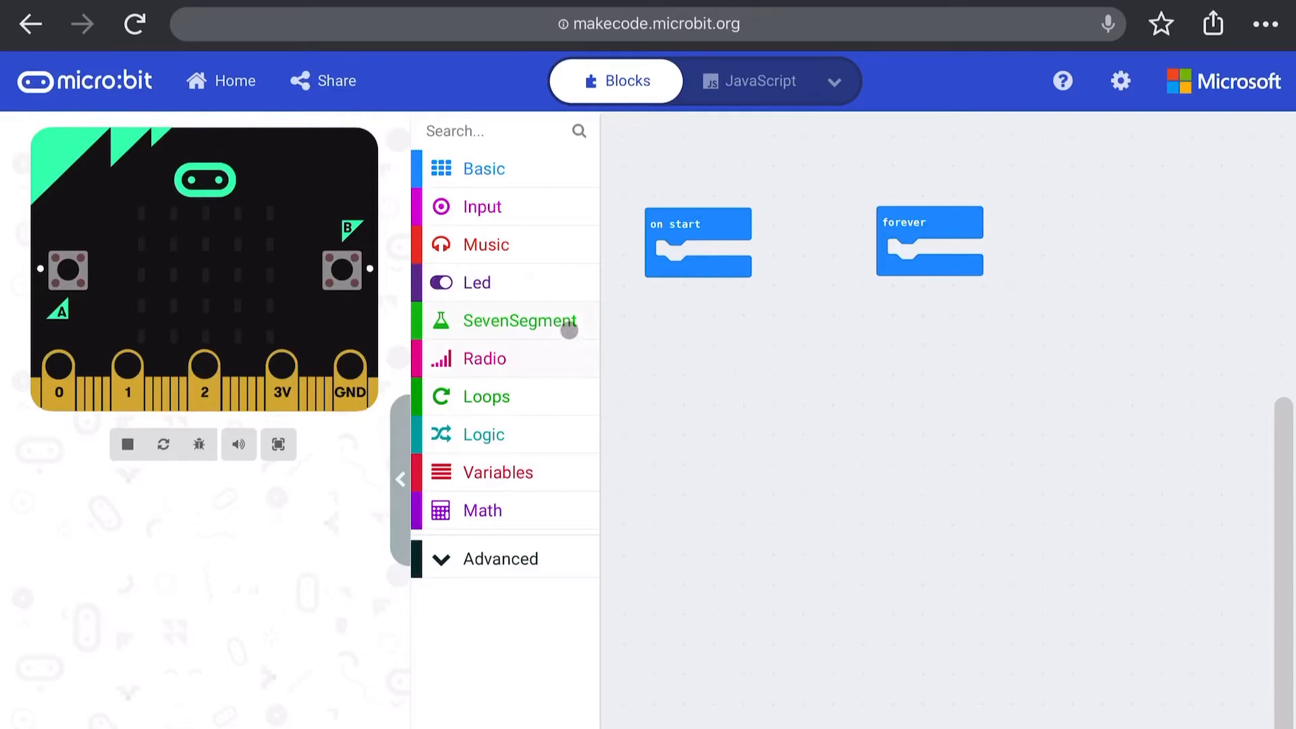
Step: Place start seven seg pin0 inside the on start block
left_click(520, 321)
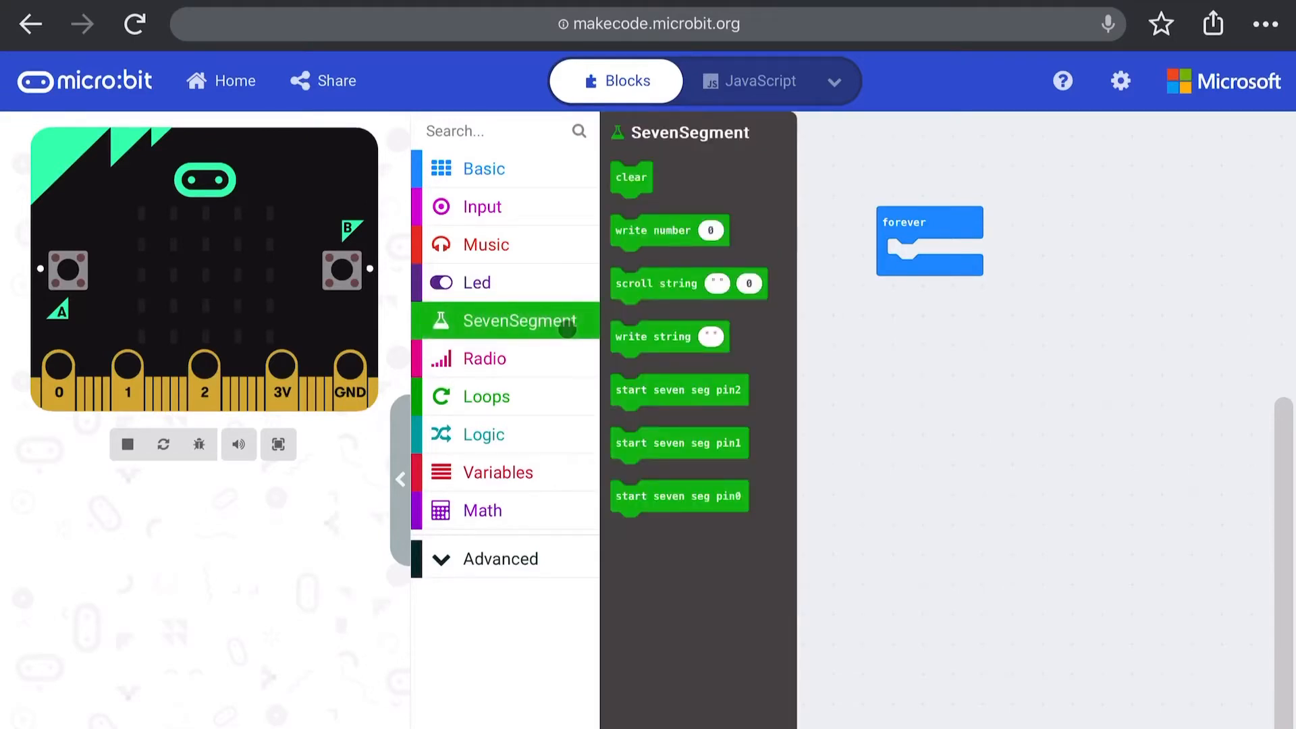
left_click(650, 497)
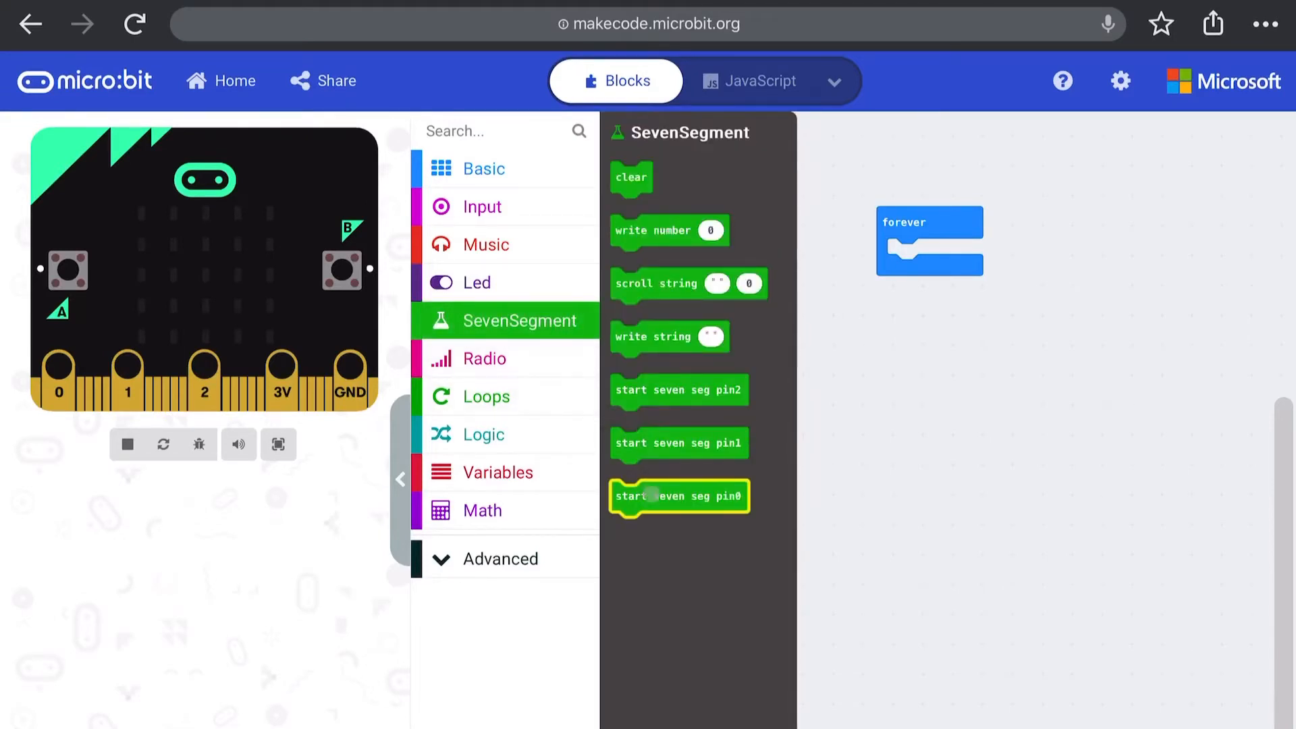
left_click_drag(678, 495, 722, 255)
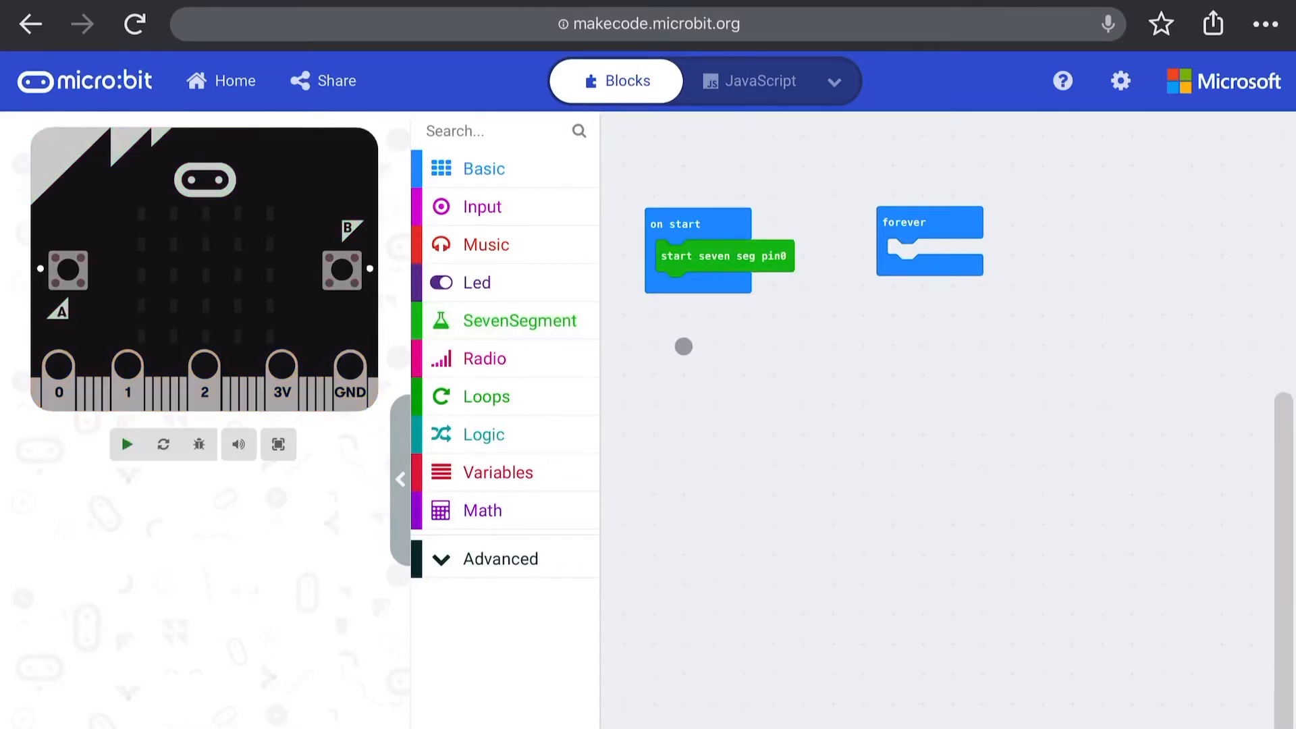
Step: Add pause 100 ms and a SevenSegment clear after the display starts
left_click(127, 444)
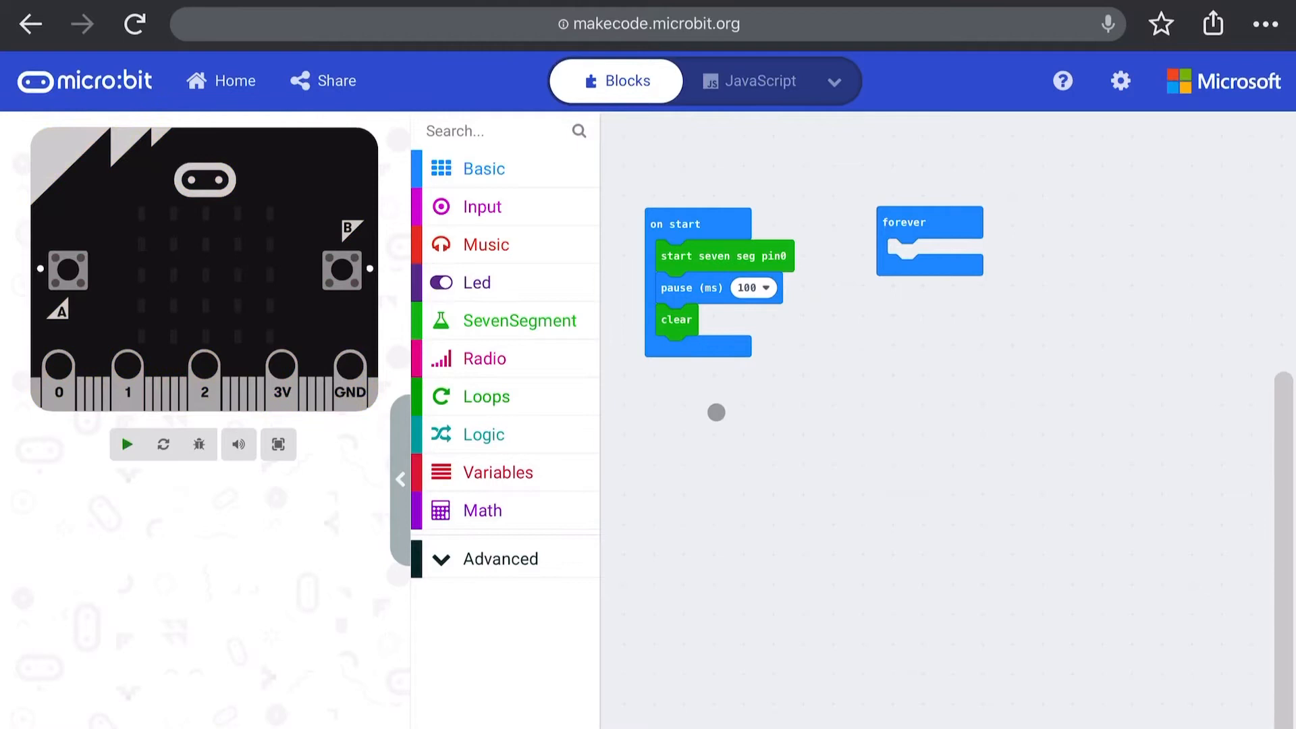
left_click(128, 443)
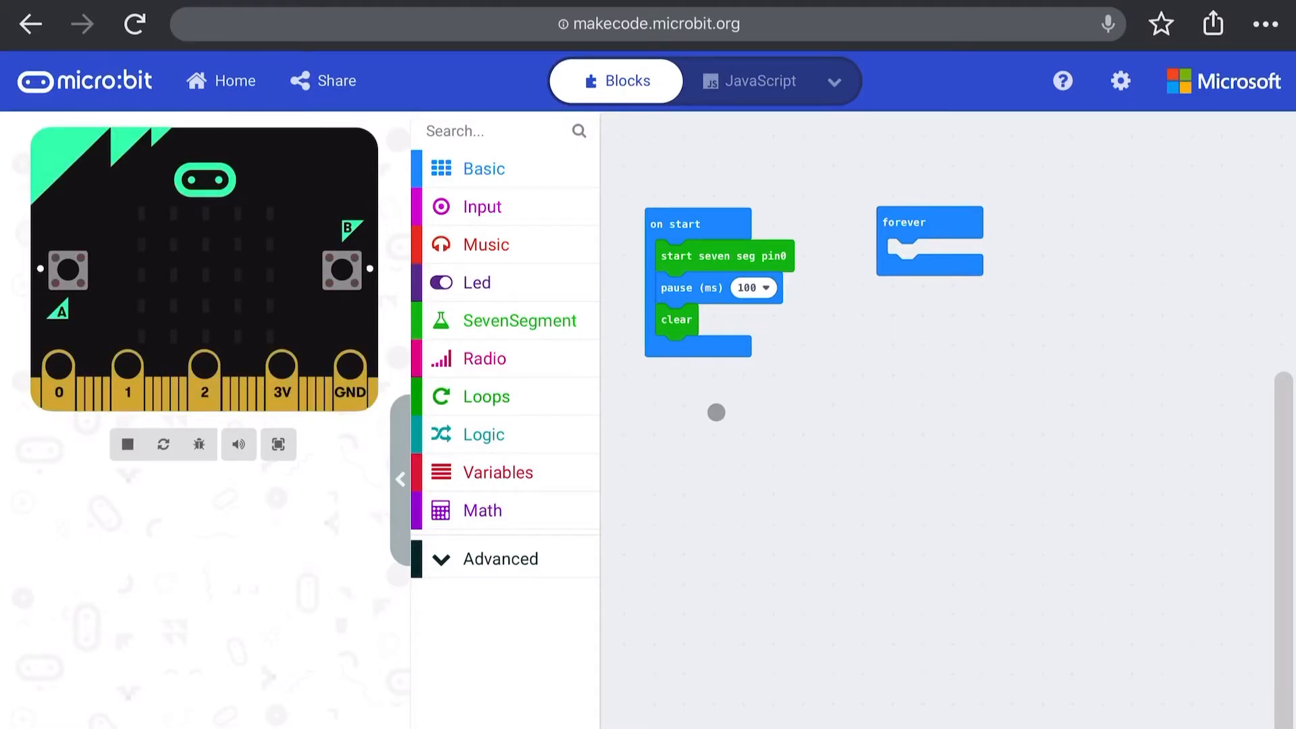
left_click(498, 470)
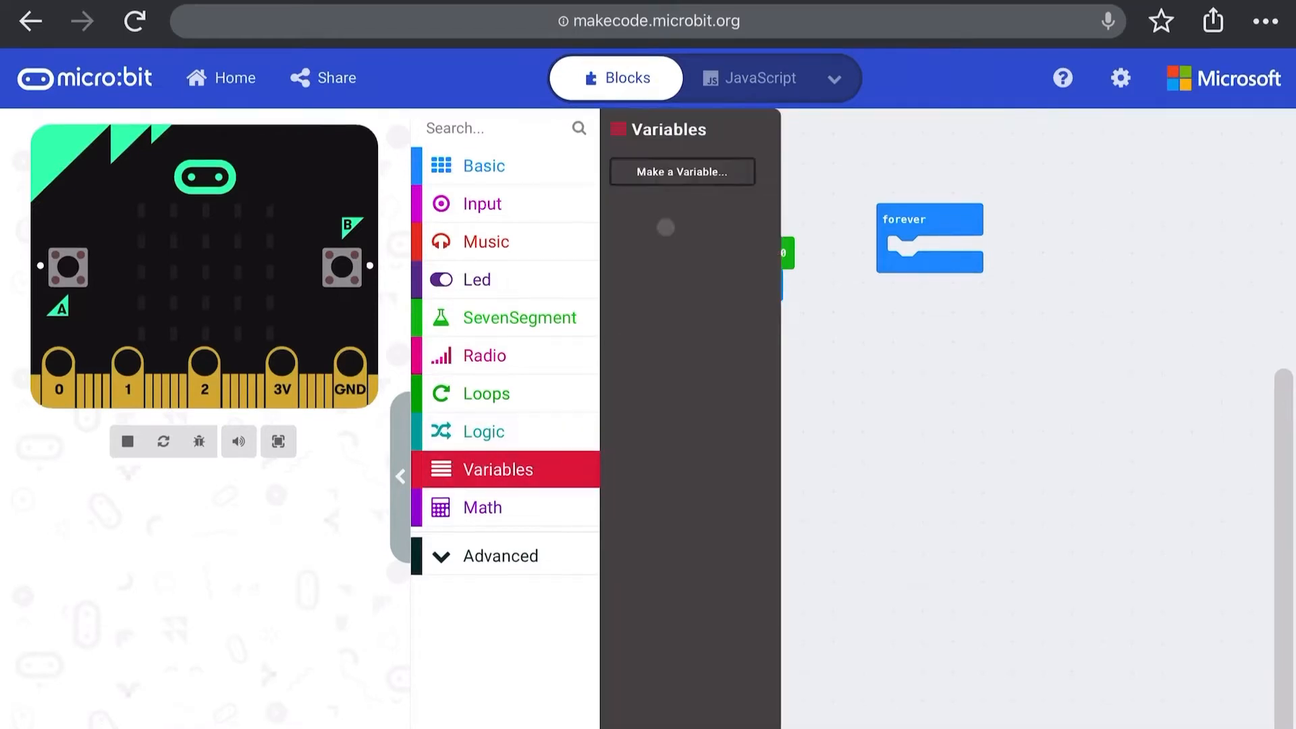
Step: Create variable COUNT, set it in on start; forever writes COUNT, pauses 1000 ms, changes COUNT by 1
left_click(682, 171)
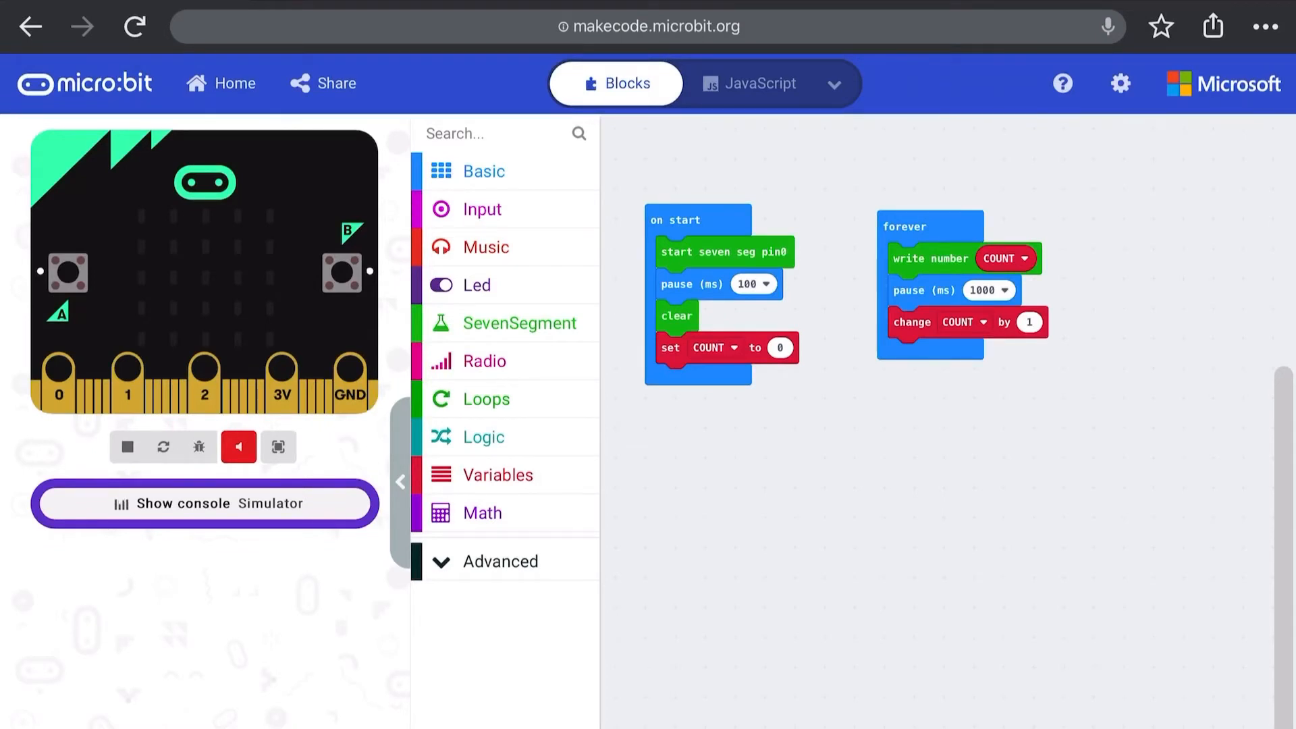
left_click(780, 348)
type("10")
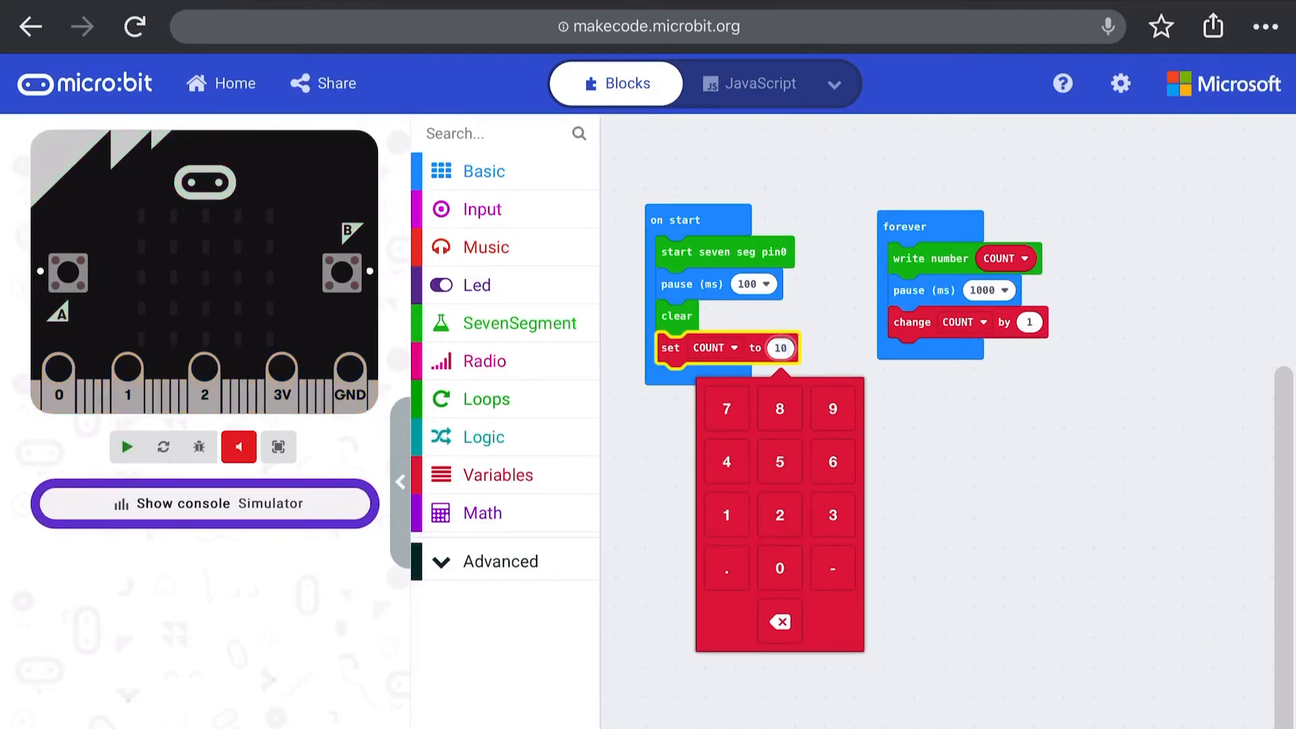
Step: Start COUNT at 10 and wrap forever in if COUNT < 1 then/else with change by -1
left_click(1029, 321)
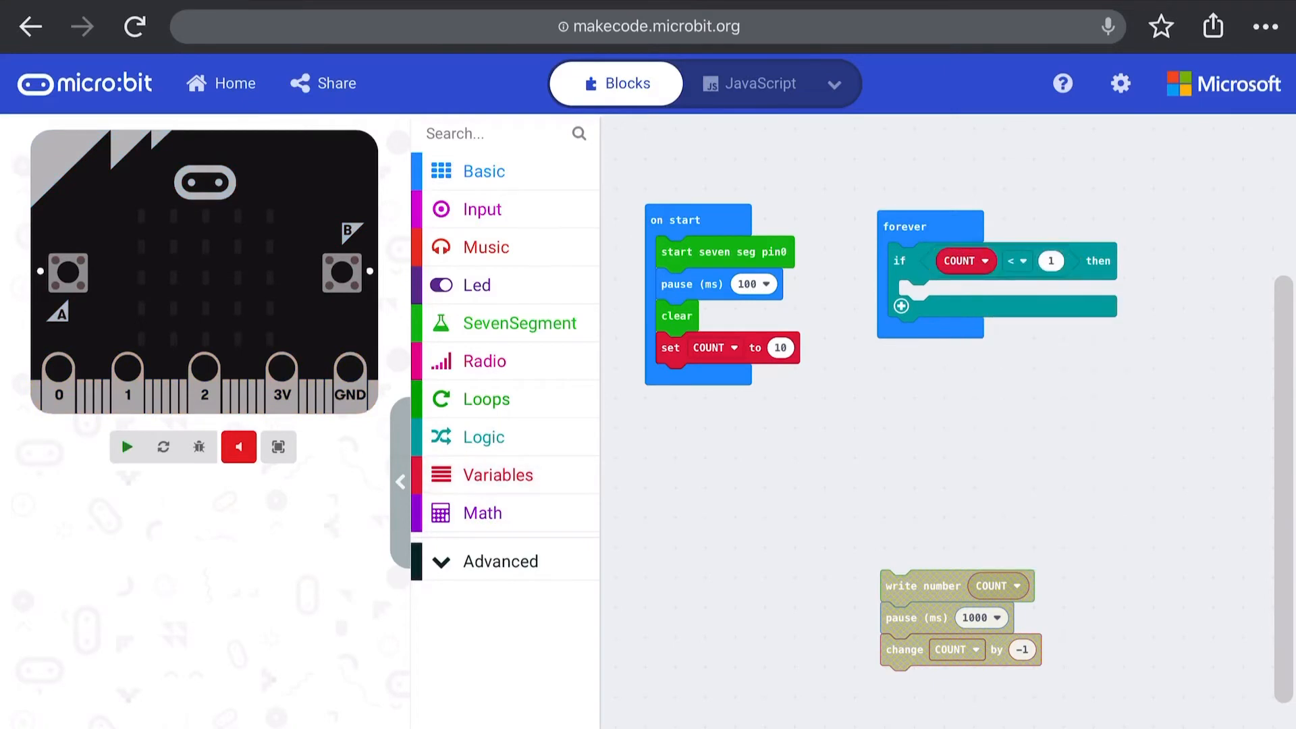
left_click(519, 323)
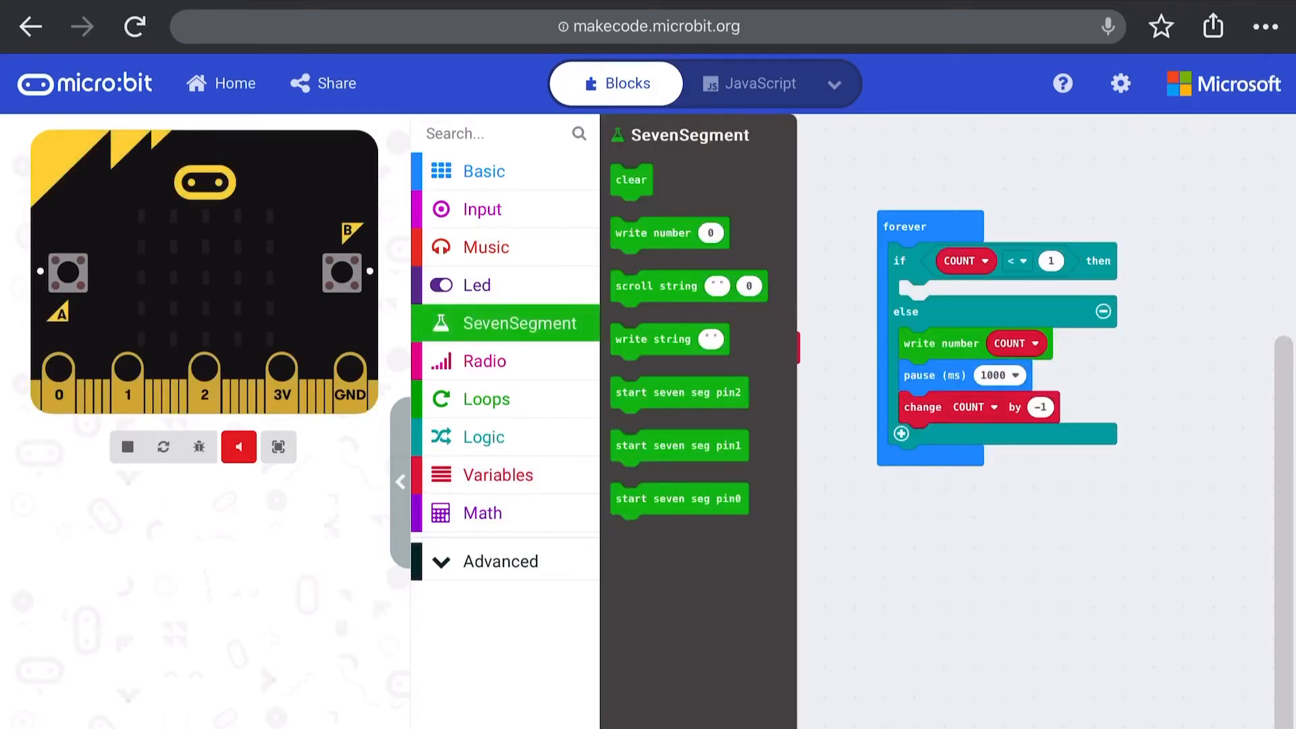
Step: Write a string of dashes in the then branch when the countdown ends
left_click(999, 296)
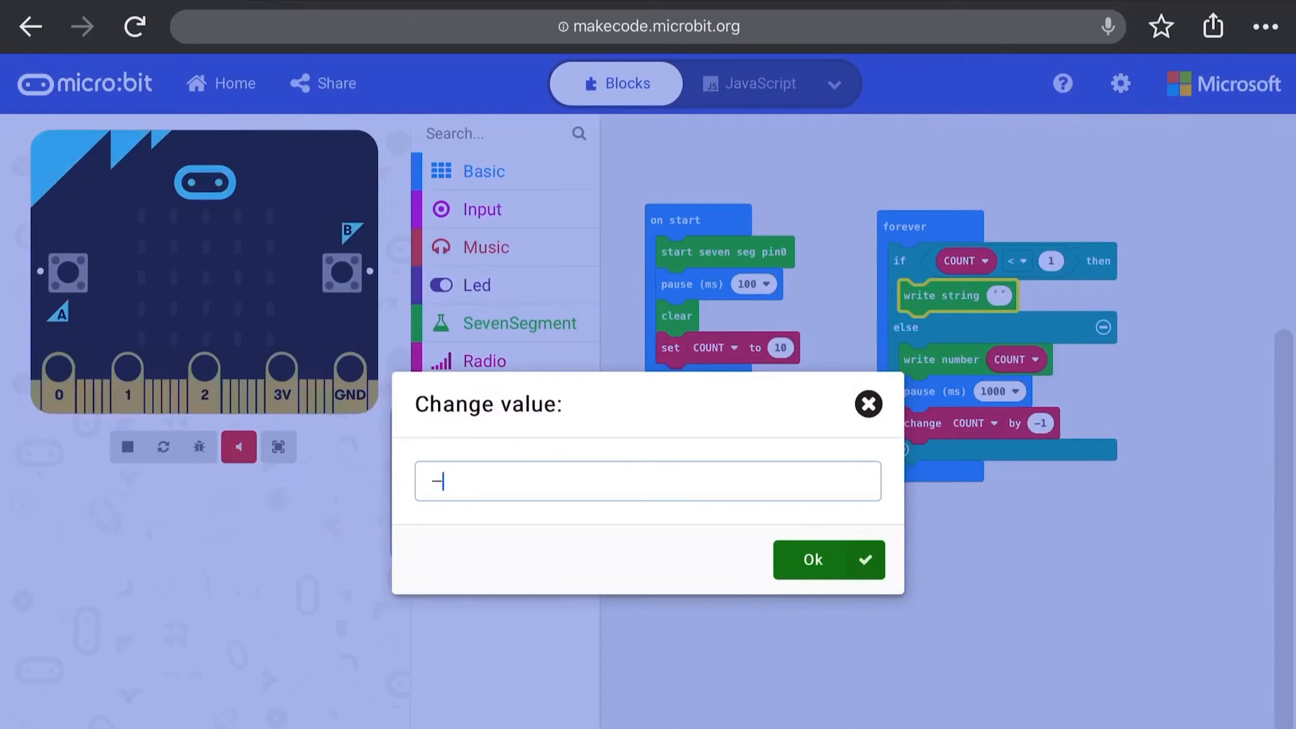
left_click(813, 559)
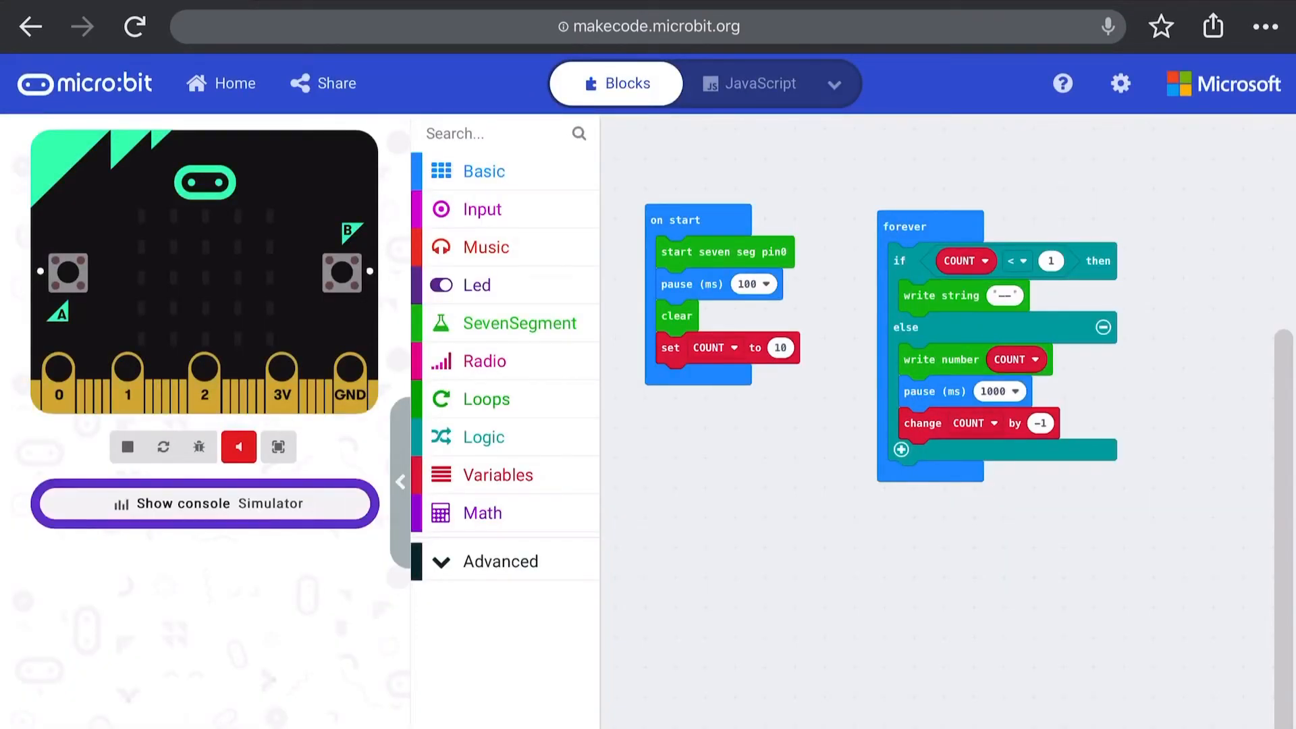